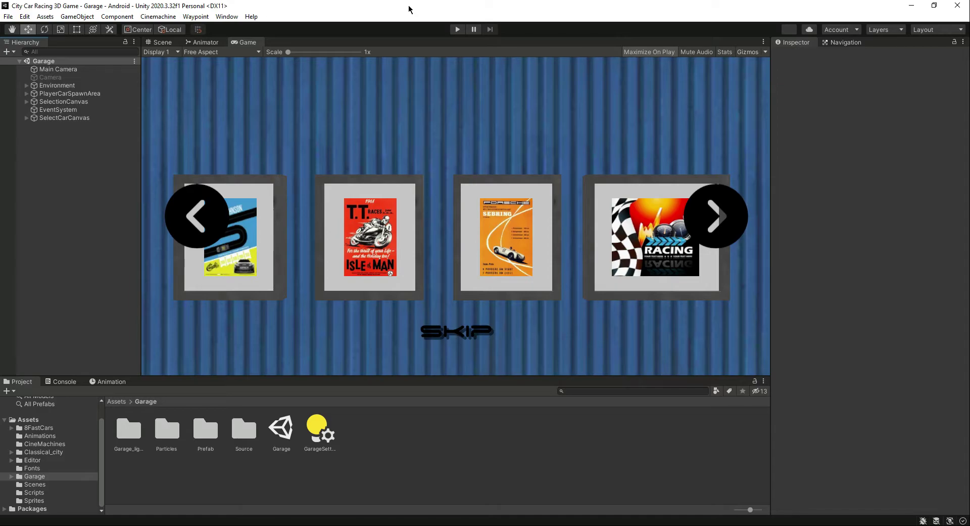
{"action": "mouse_move", "coordinate": [195, 244]}
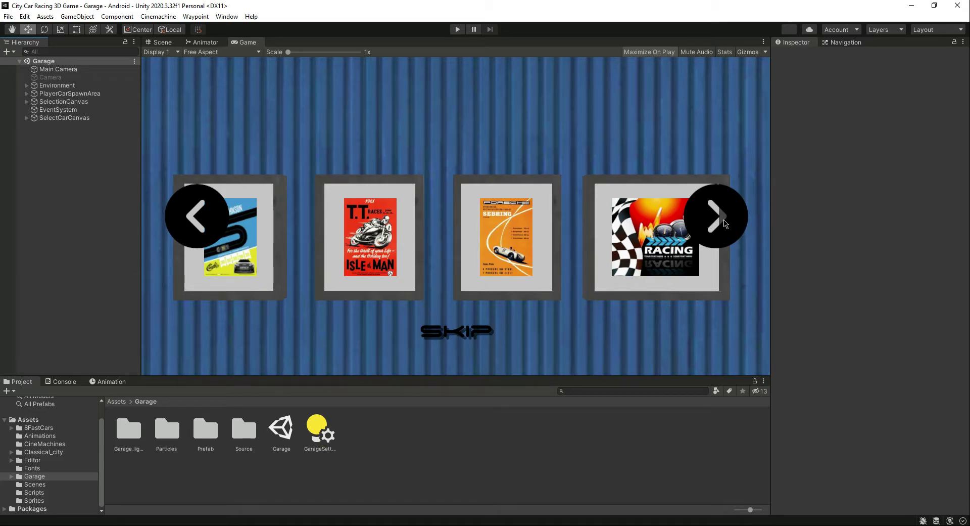
{"action": "mouse_move", "coordinate": [543, 339]}
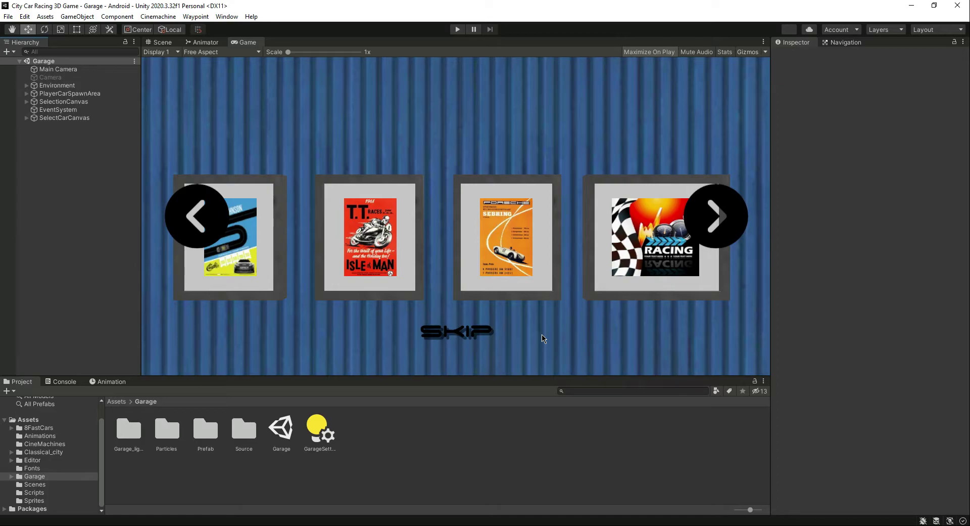
{"action": "mouse_move", "coordinate": [226, 17]}
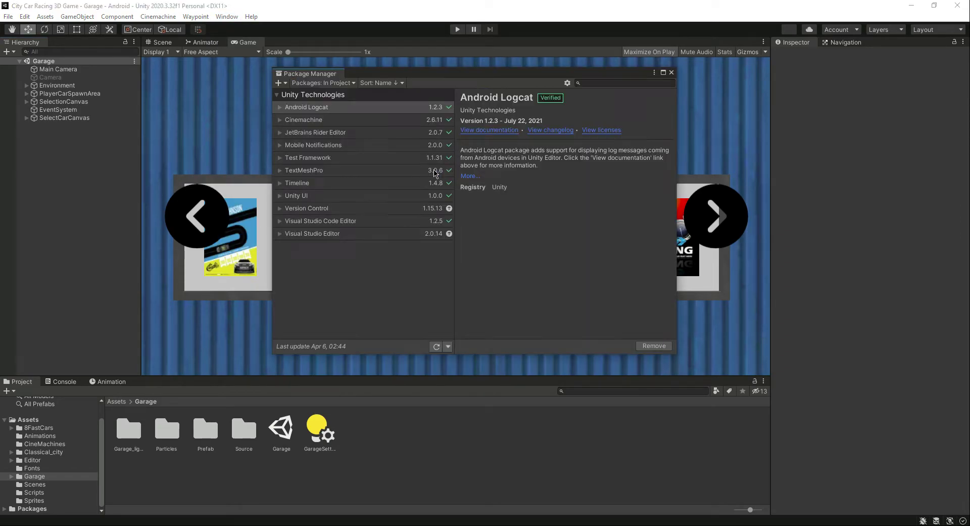
{"action": "mouse_move", "coordinate": [401, 239]}
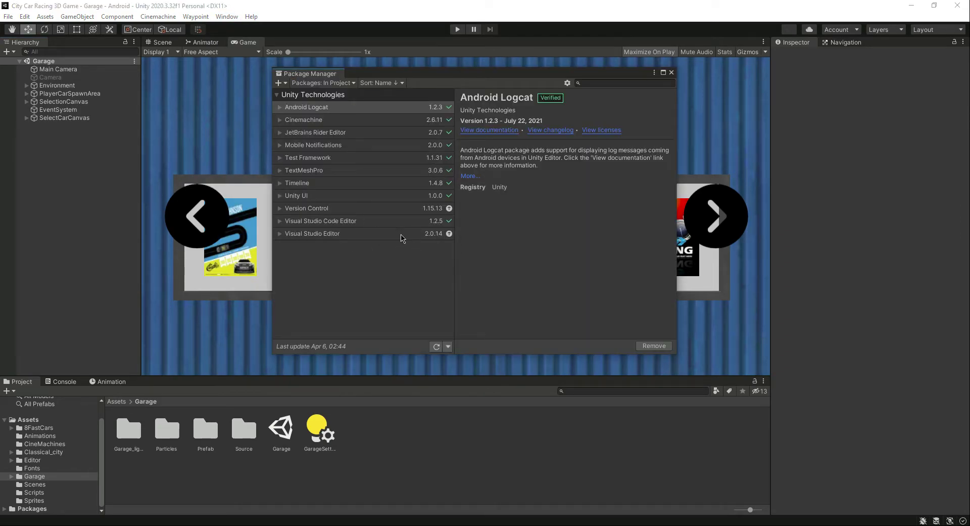
Step: Switch the Package Manager list from In Project to Unity Registry and reveal its advanced options
{"action": "left_click", "coordinate": [313, 232]}
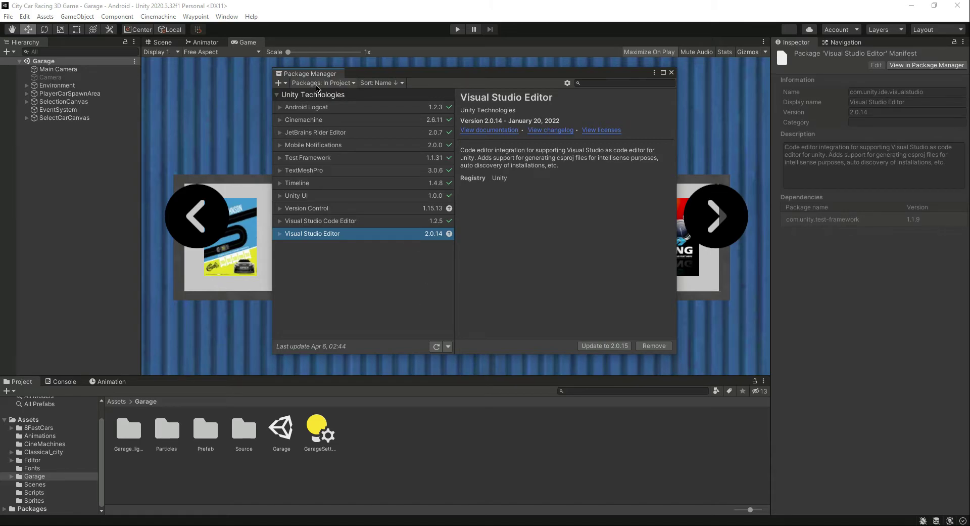
{"action": "left_click", "coordinate": [322, 82]}
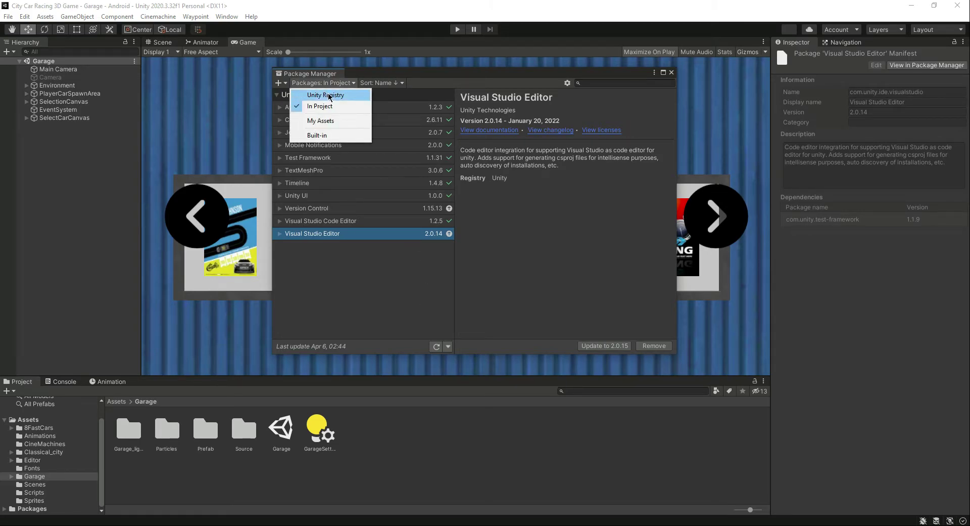
{"action": "left_click", "coordinate": [325, 94]}
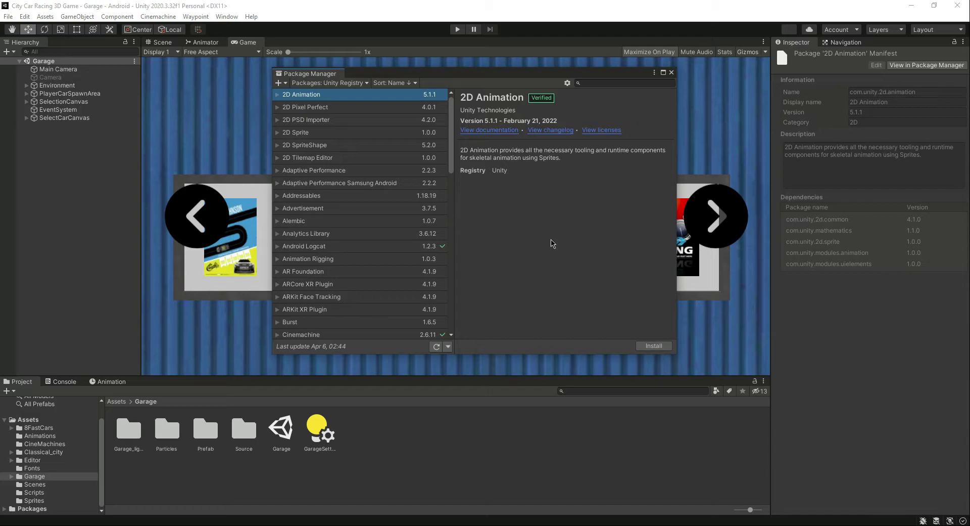
{"action": "mouse_move", "coordinate": [569, 103]}
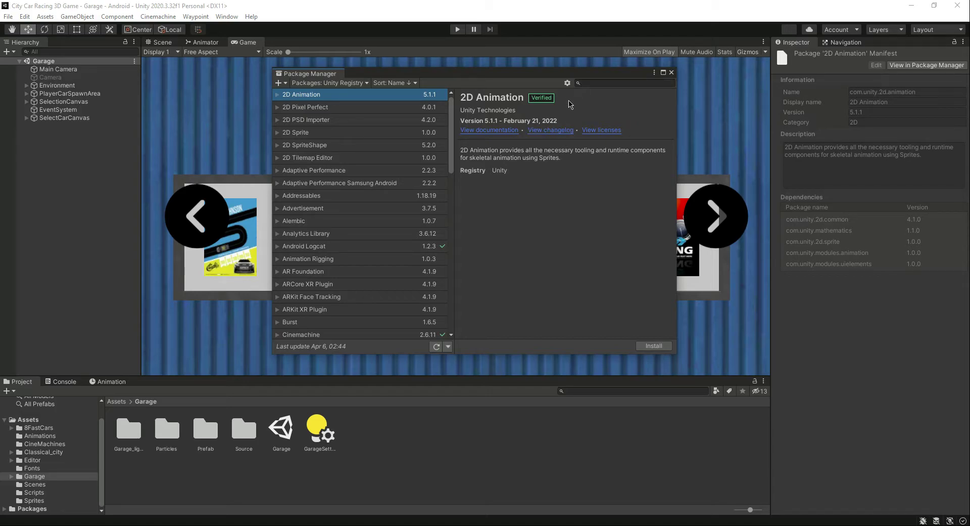
{"action": "left_click", "coordinate": [330, 82]}
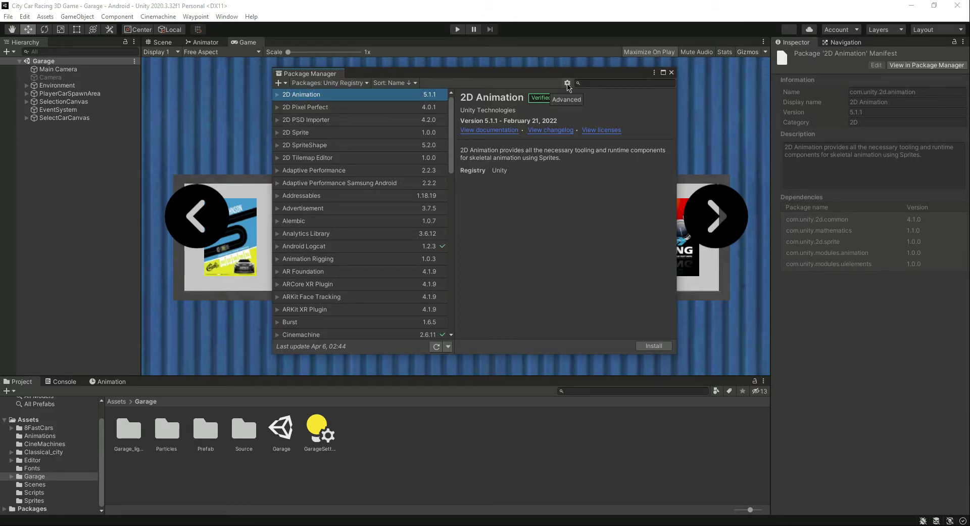
{"action": "left_click", "coordinate": [567, 83]}
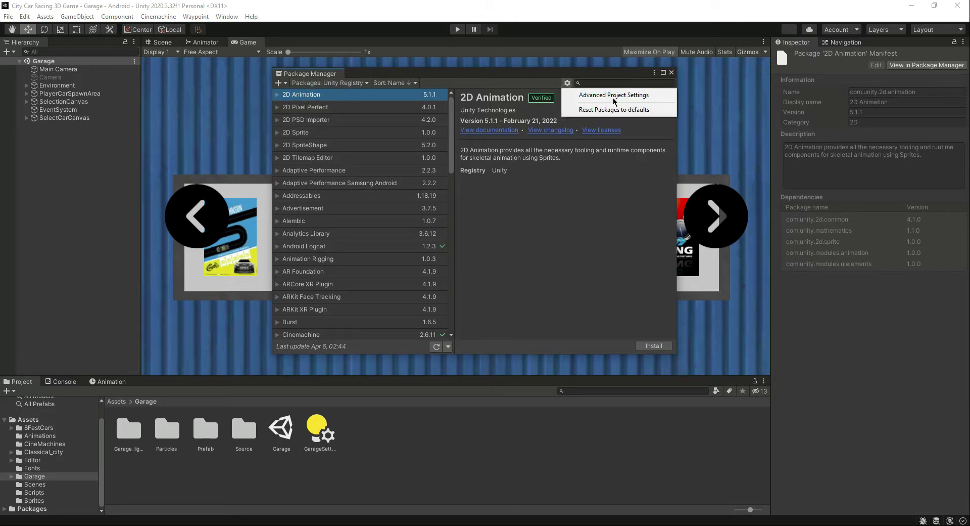
Step: Tick Enable Preview Packages in Advanced Project Settings and accept the 'I understand' warning
{"action": "left_click", "coordinate": [614, 95]}
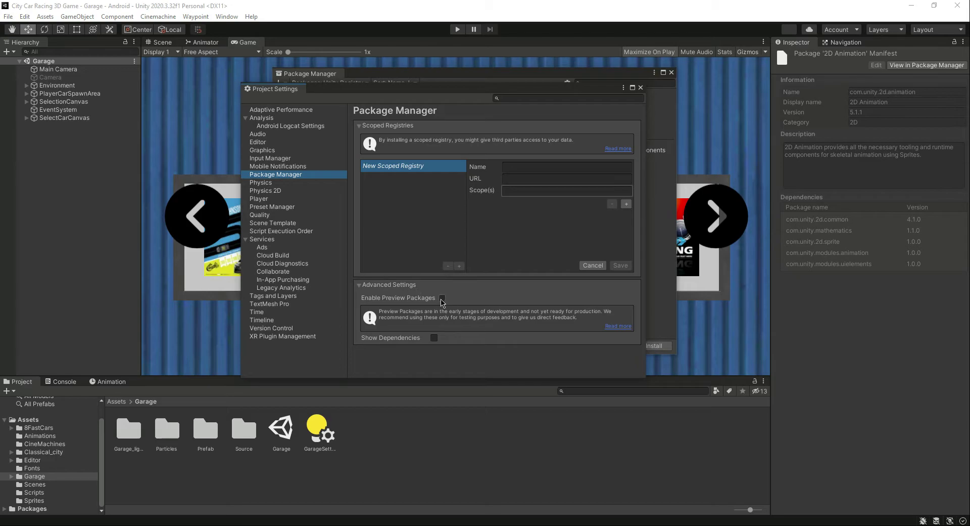
{"action": "left_click", "coordinate": [440, 299]}
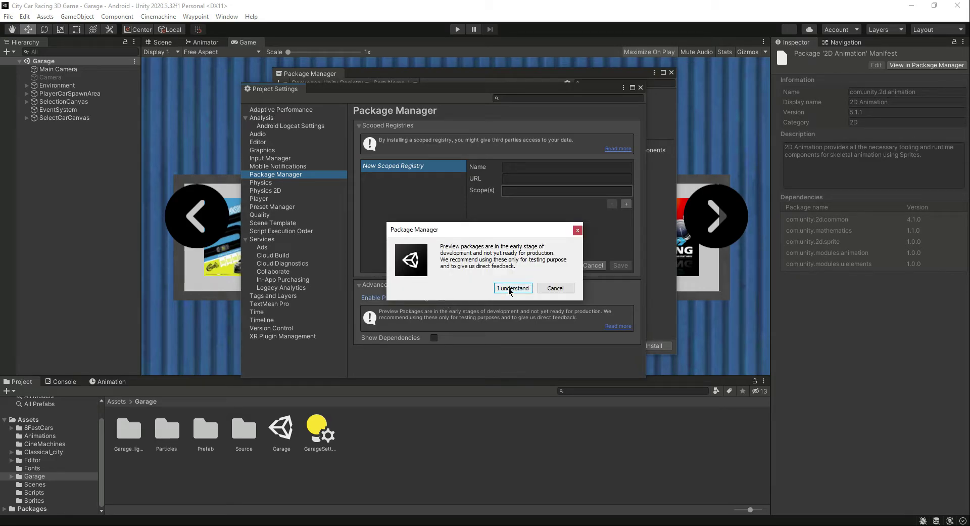
{"action": "left_click", "coordinate": [512, 287]}
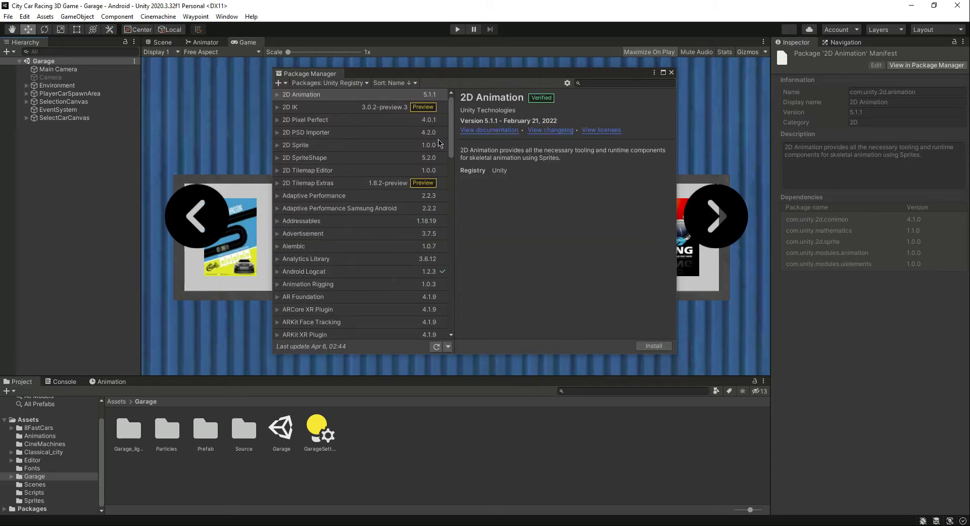
Step: Install the Device Simulator package from the registry list and close the Package Manager
{"action": "scroll", "scroll_direction": "down", "scroll_amount": 3}
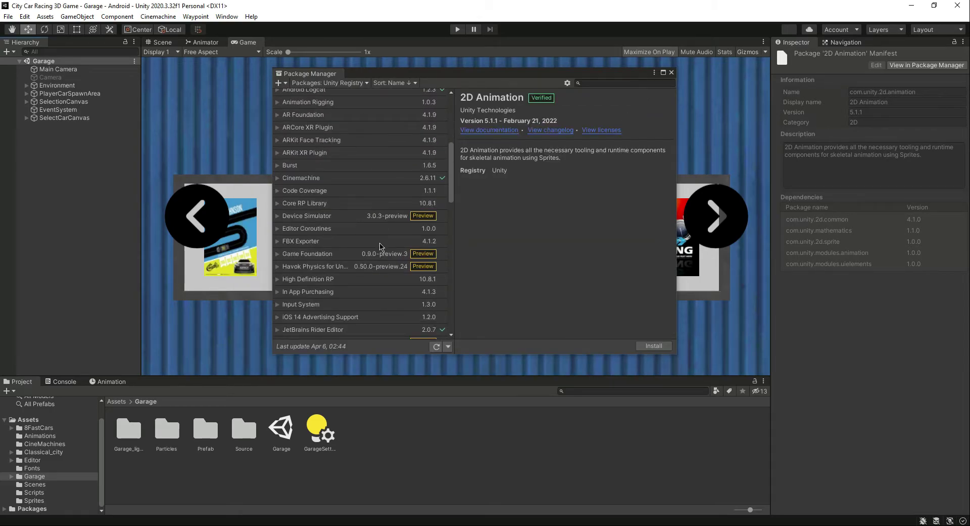
{"action": "left_click", "coordinate": [307, 215]}
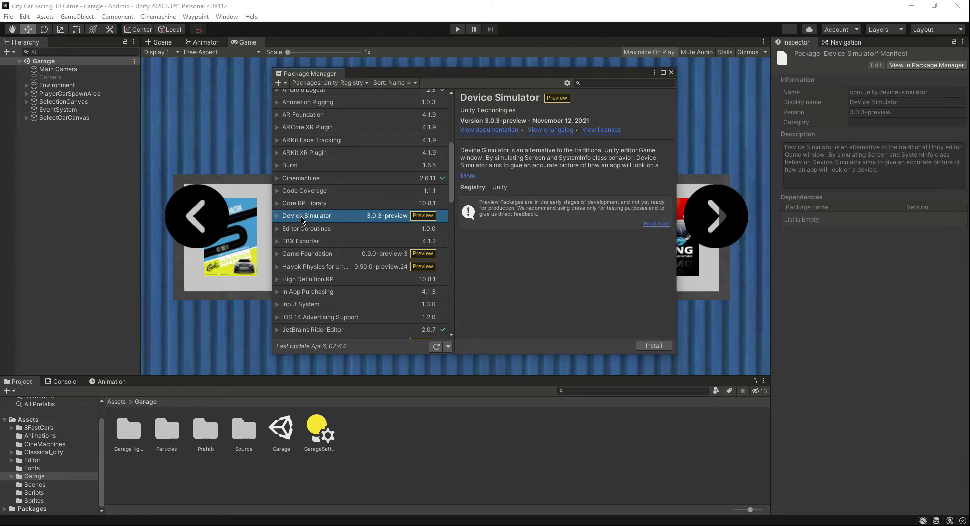
{"action": "mouse_move", "coordinate": [616, 91]}
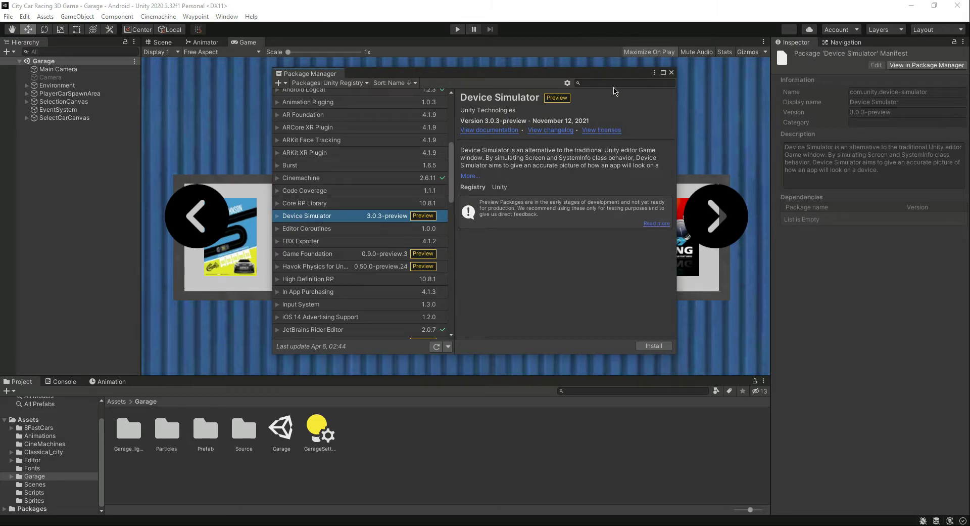
{"action": "mouse_move", "coordinate": [627, 351]}
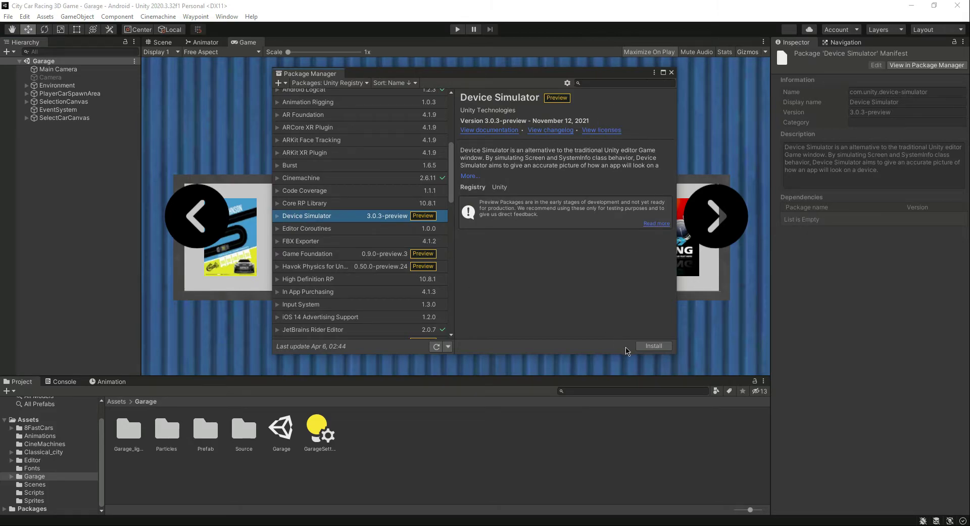
{"action": "left_click", "coordinate": [653, 346]}
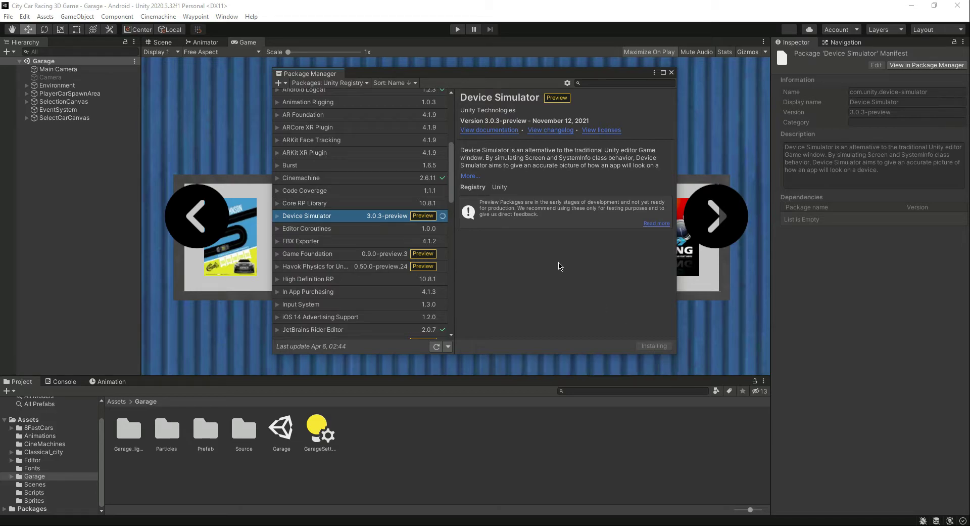
{"action": "left_click", "coordinate": [654, 346]}
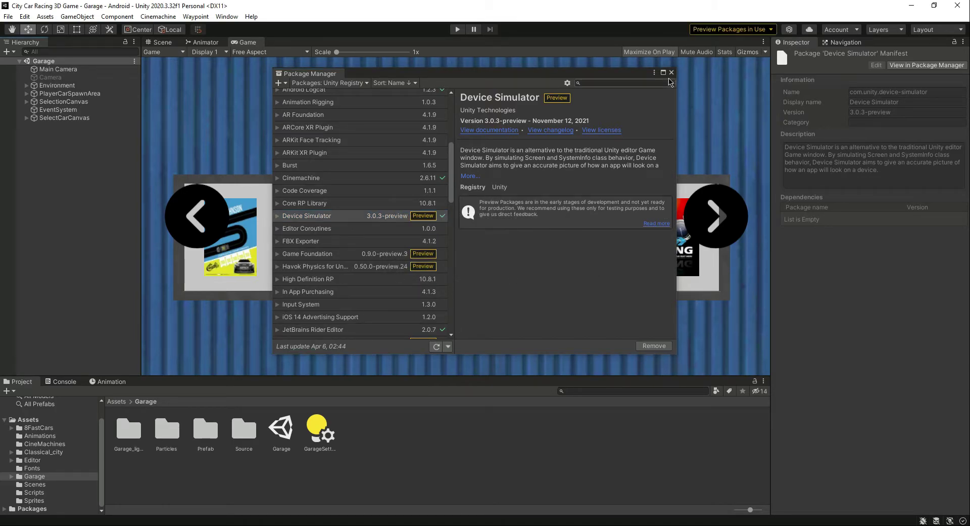
{"action": "left_click", "coordinate": [671, 73]}
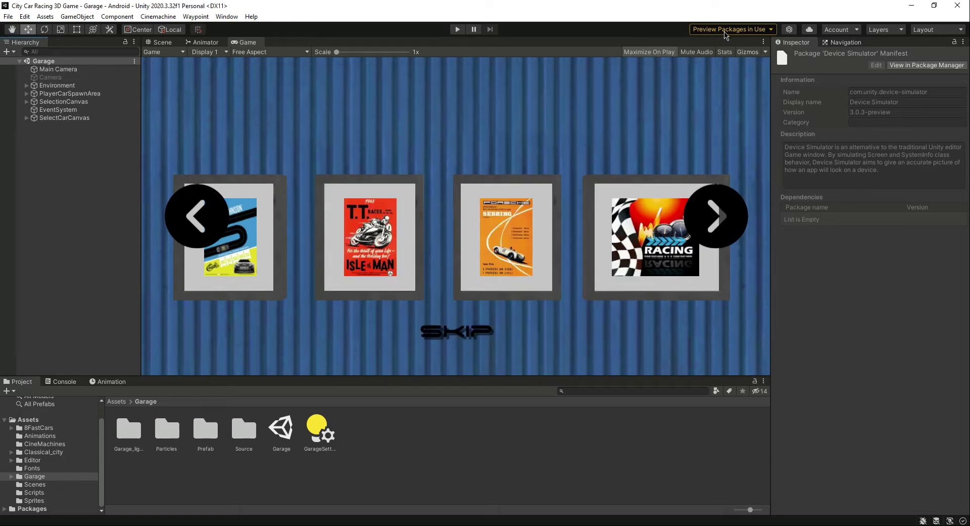
{"action": "mouse_move", "coordinate": [274, 182]}
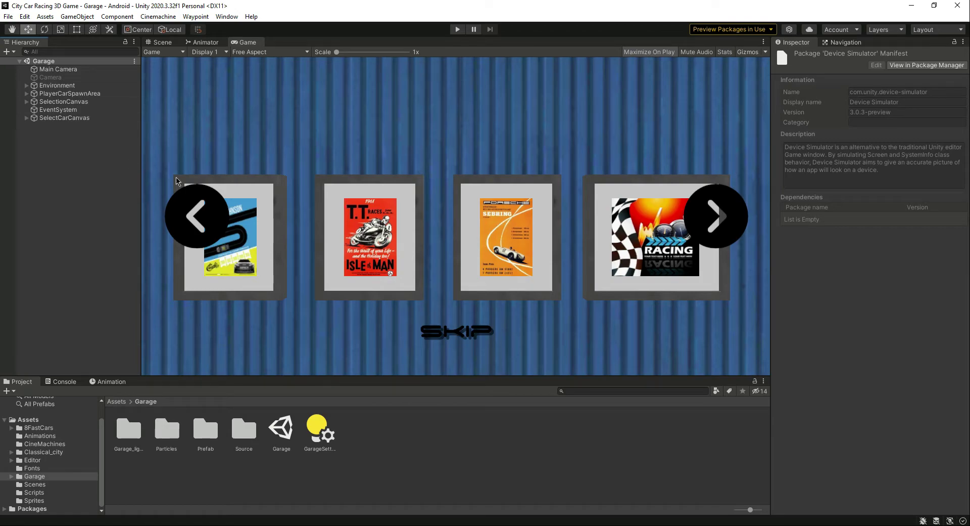
{"action": "mouse_move", "coordinate": [329, 330]}
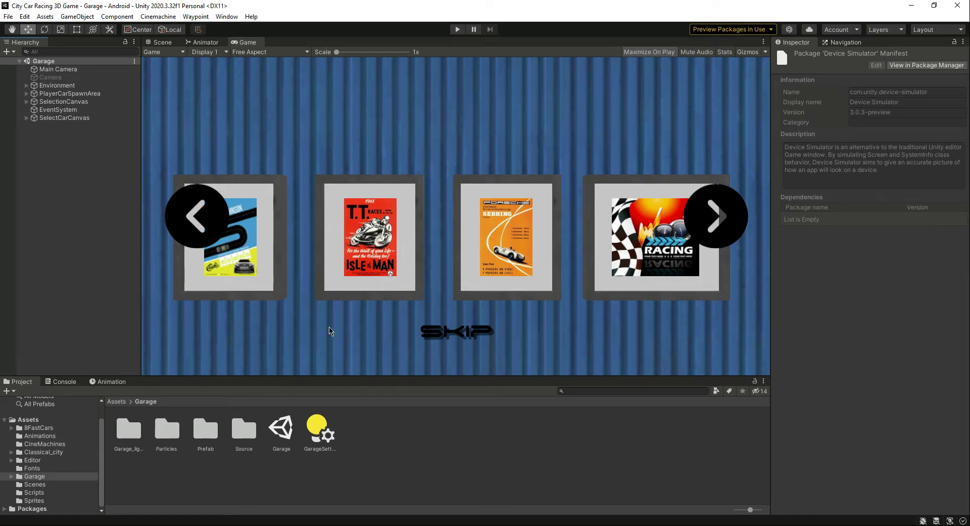
{"action": "mouse_move", "coordinate": [295, 97]}
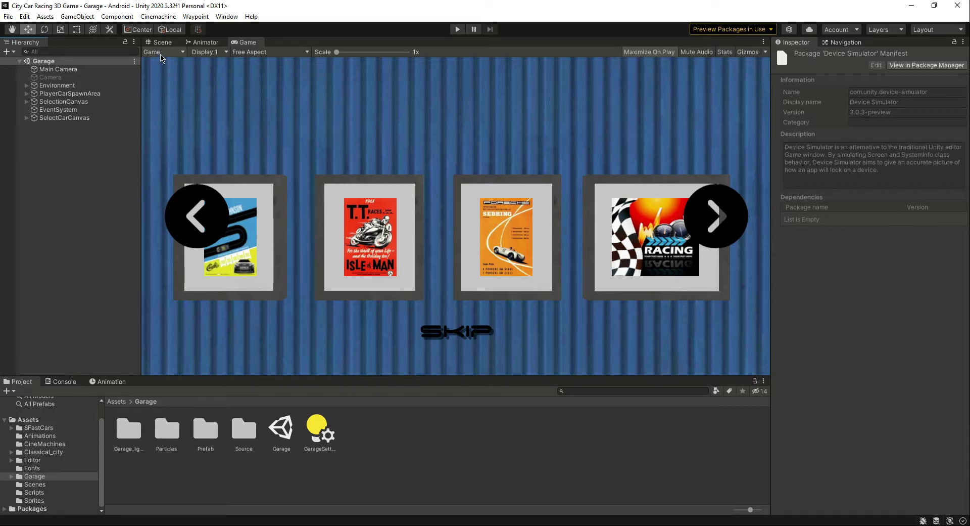
Step: Change the Game window's view dropdown to Simulator, previewing on an iPad (5th gen)
{"action": "left_click", "coordinate": [162, 51]}
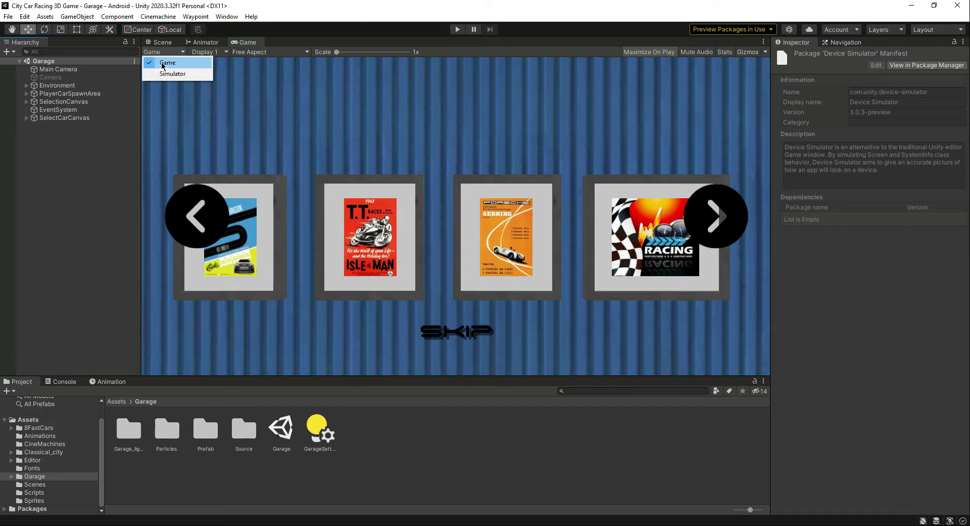
{"action": "mouse_move", "coordinate": [173, 73]}
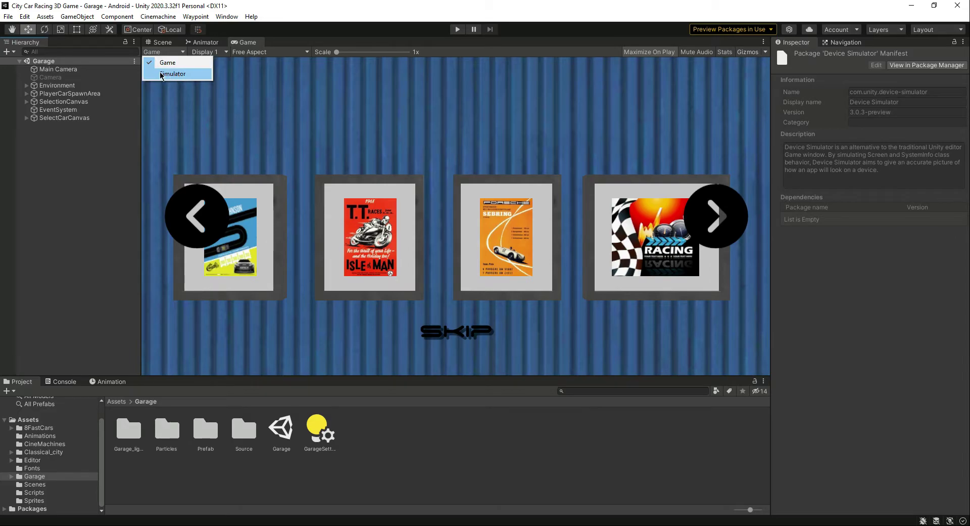
{"action": "left_click", "coordinate": [174, 74]}
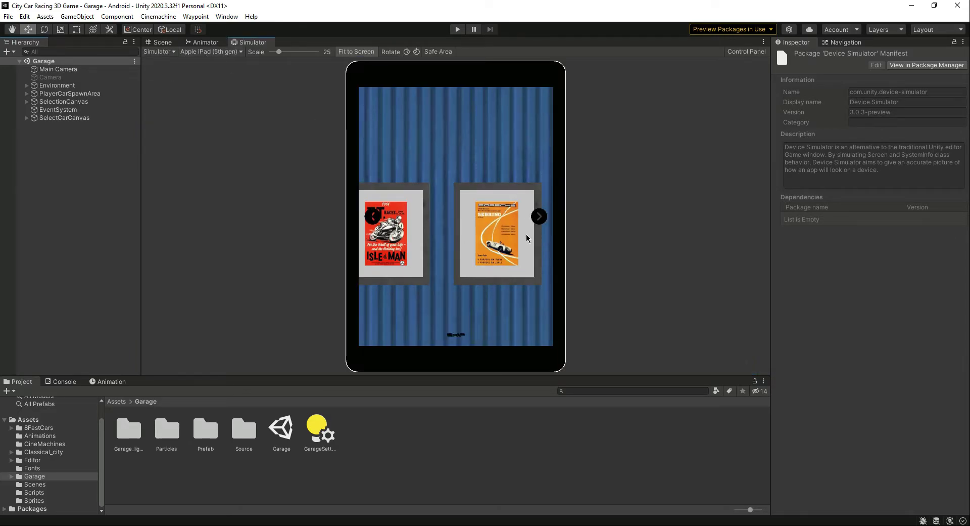
{"action": "mouse_move", "coordinate": [210, 62]}
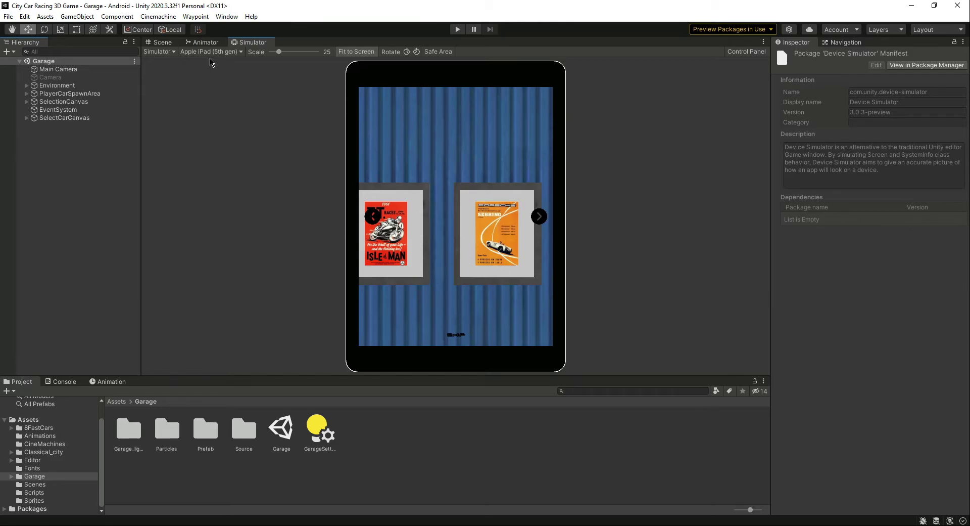
{"action": "left_click", "coordinate": [210, 52]}
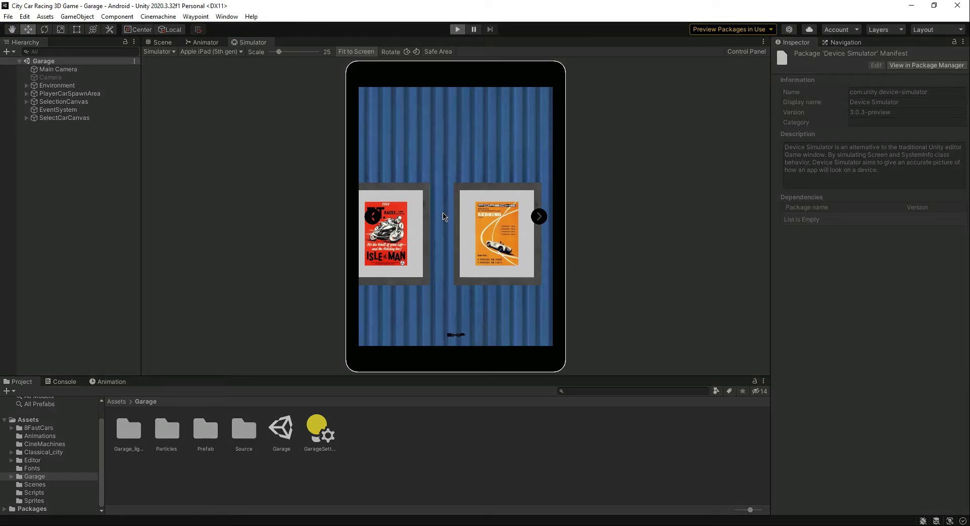
{"action": "mouse_move", "coordinate": [519, 294]}
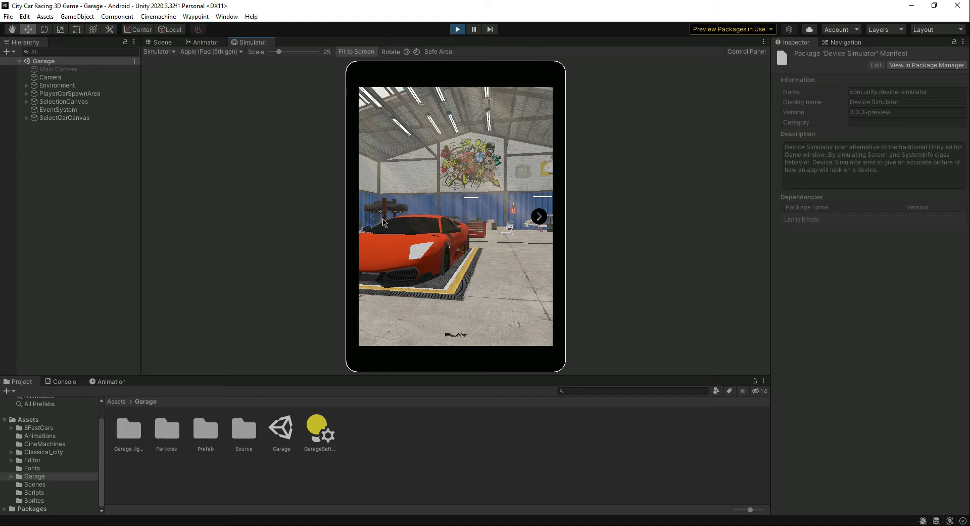
{"action": "left_click", "coordinate": [538, 216]}
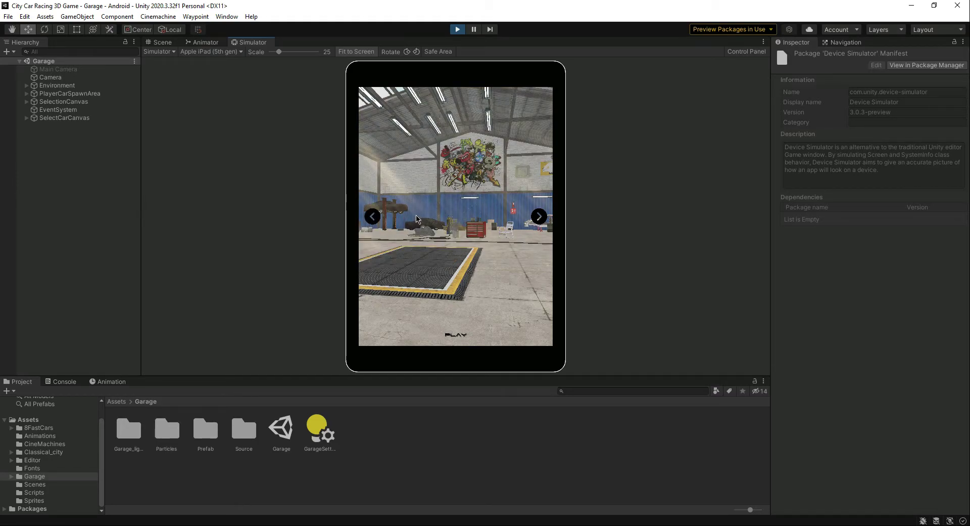
{"action": "left_click", "coordinate": [538, 216]}
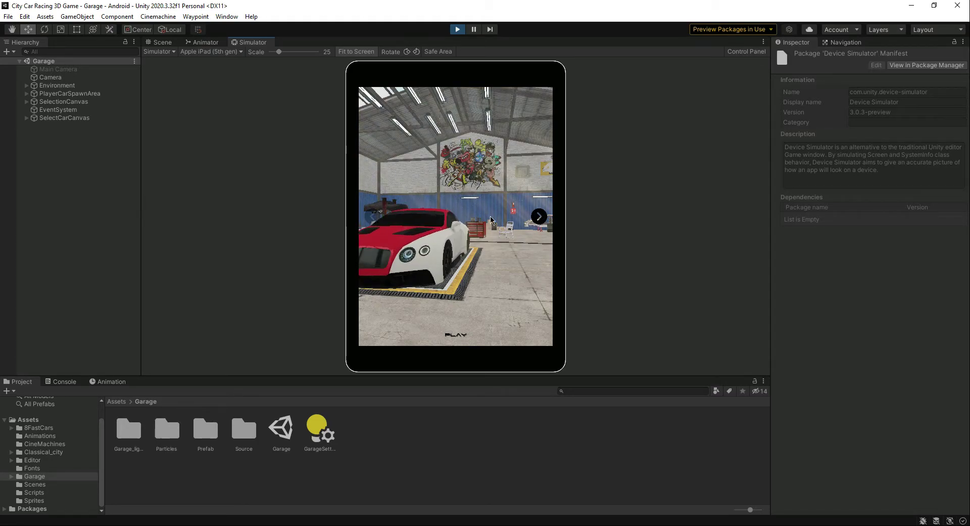
{"action": "left_click", "coordinate": [538, 216]}
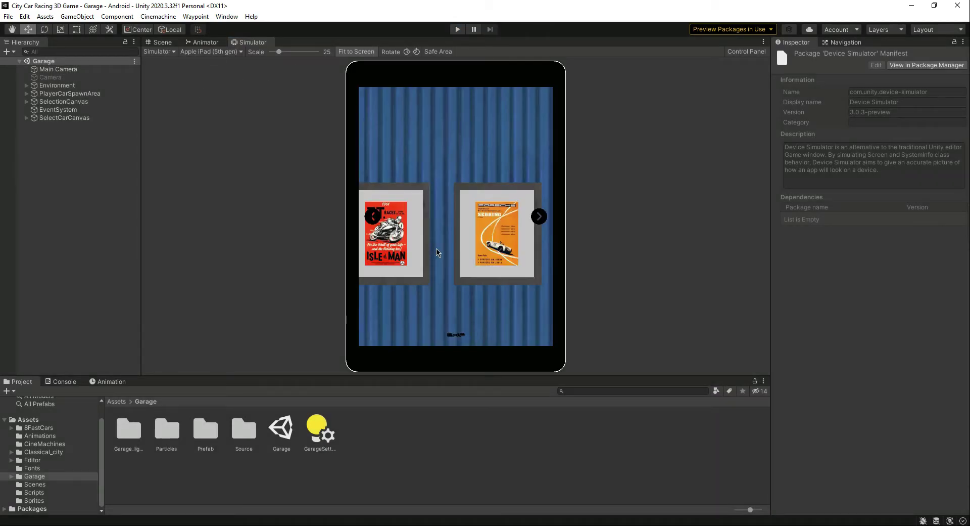
{"action": "mouse_move", "coordinate": [555, 248]}
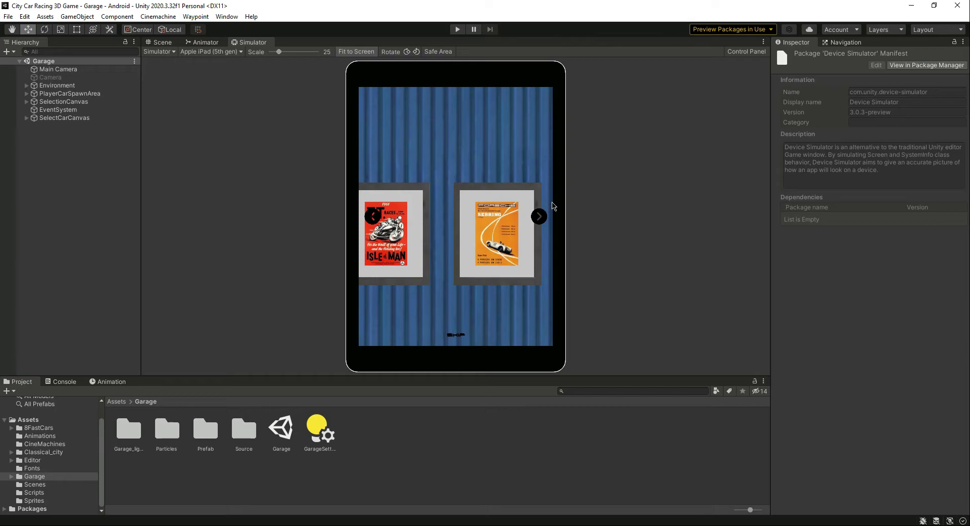
{"action": "mouse_move", "coordinate": [540, 267]}
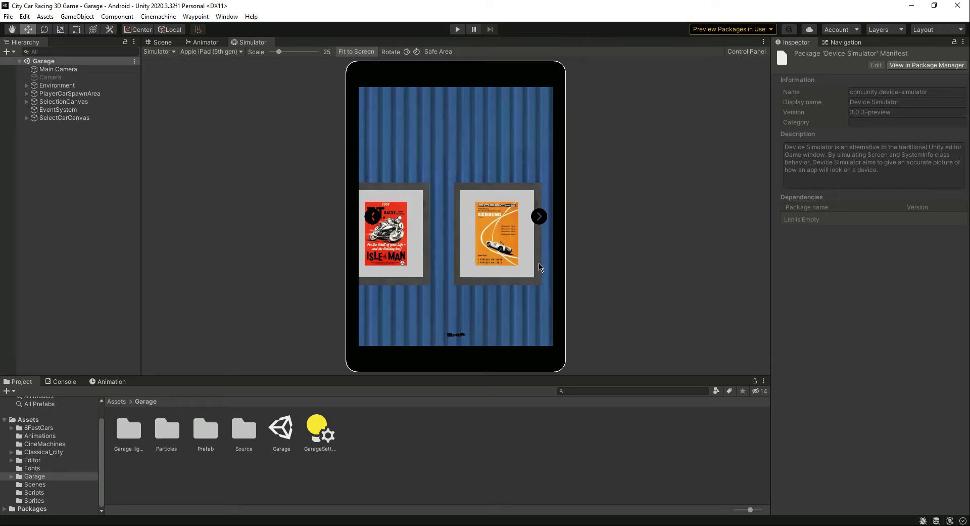
{"action": "mouse_move", "coordinate": [497, 280]}
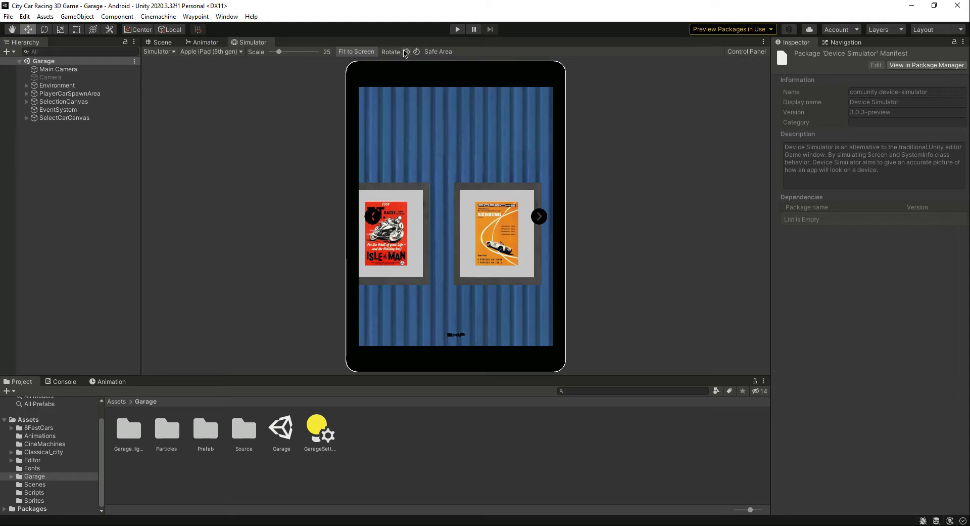
Step: Rotate the simulated iPad to landscape, cycle to the next garage car, and stop Play mode
{"action": "left_click_drag", "start_coordinate": [277, 51], "coordinate": [285, 51]}
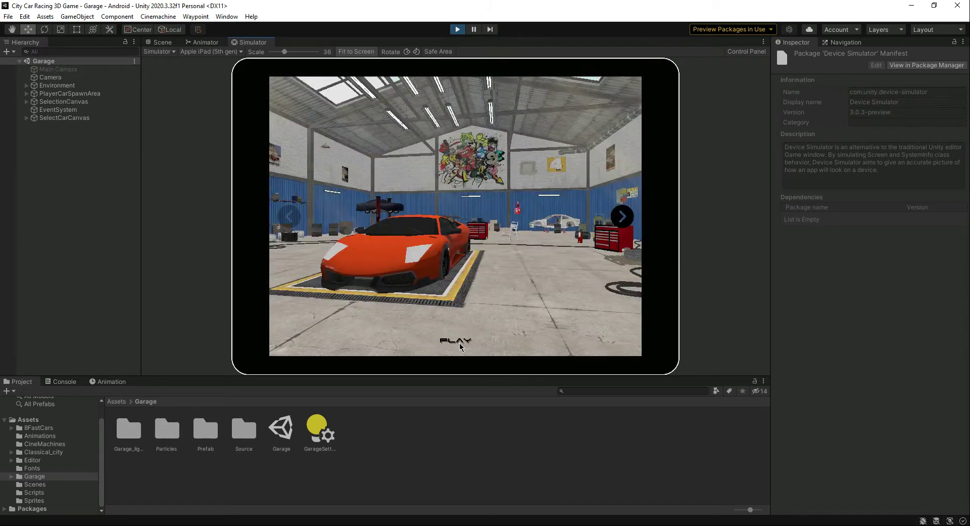
{"action": "left_click", "coordinate": [622, 215]}
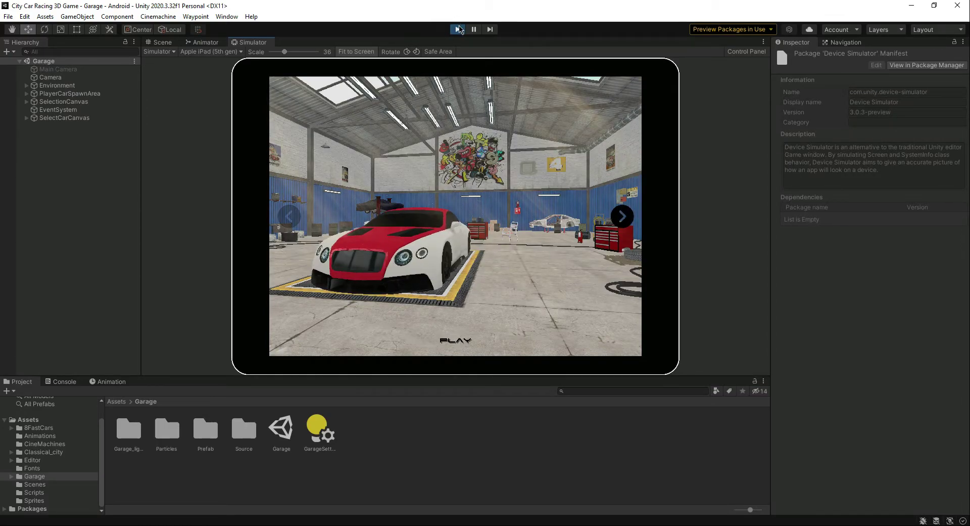
{"action": "left_click", "coordinate": [211, 51]}
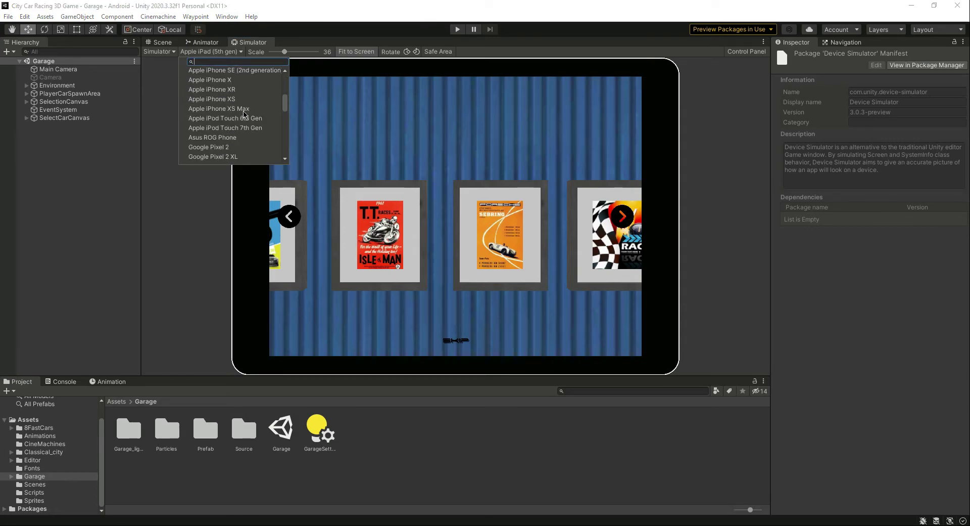
Step: Pick Apple iPhone 7 Plus as the device, play to cycle the next garage car, then stop Play
{"action": "scroll", "scroll_direction": "up", "scroll_amount": 3}
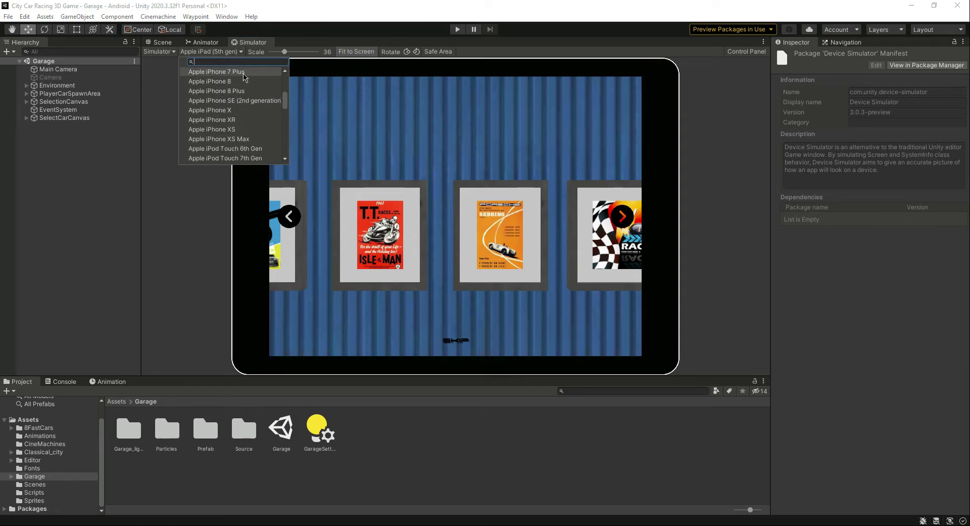
{"action": "left_click", "coordinate": [215, 71]}
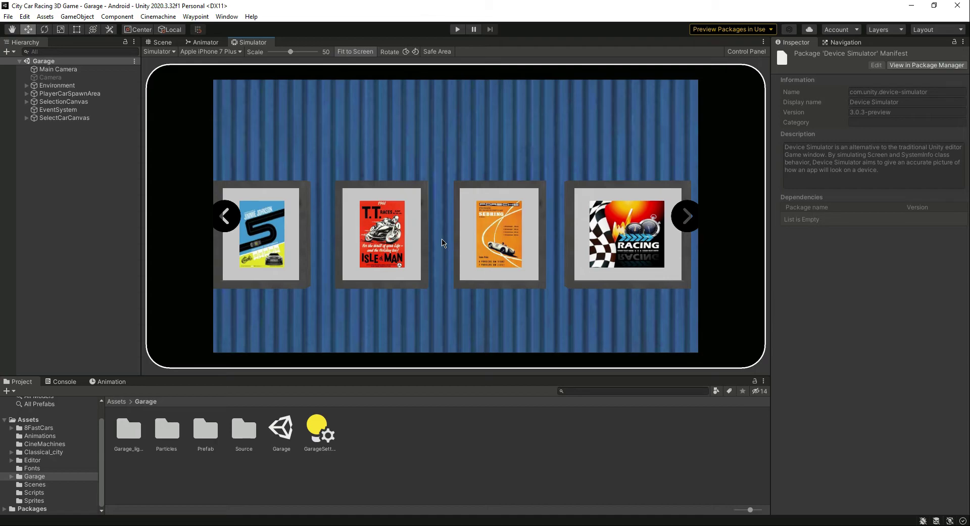
{"action": "left_click", "coordinate": [457, 29]}
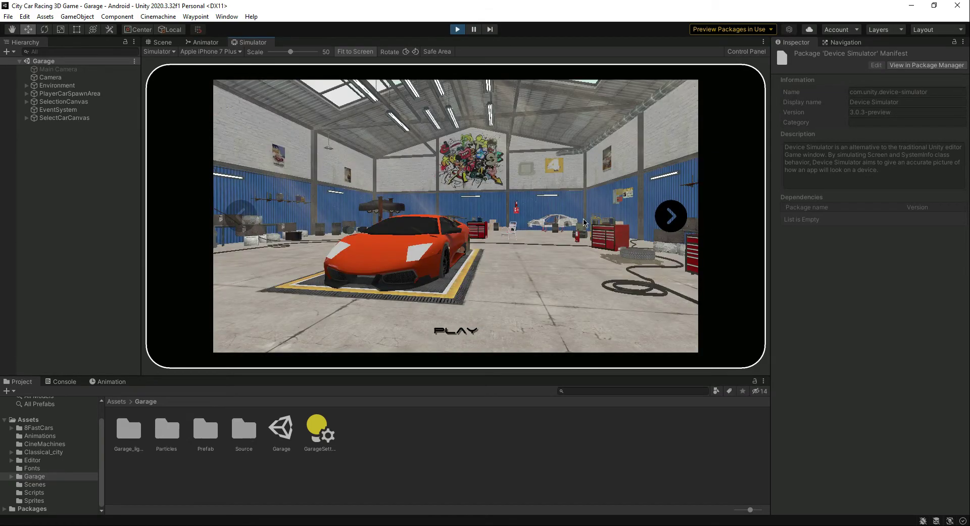
{"action": "left_click", "coordinate": [457, 29]}
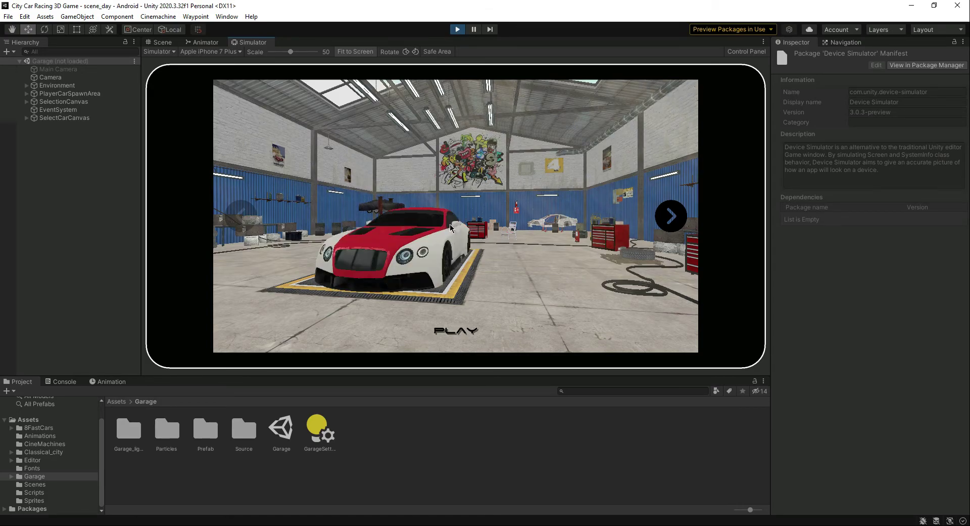
{"action": "left_click", "coordinate": [456, 329]}
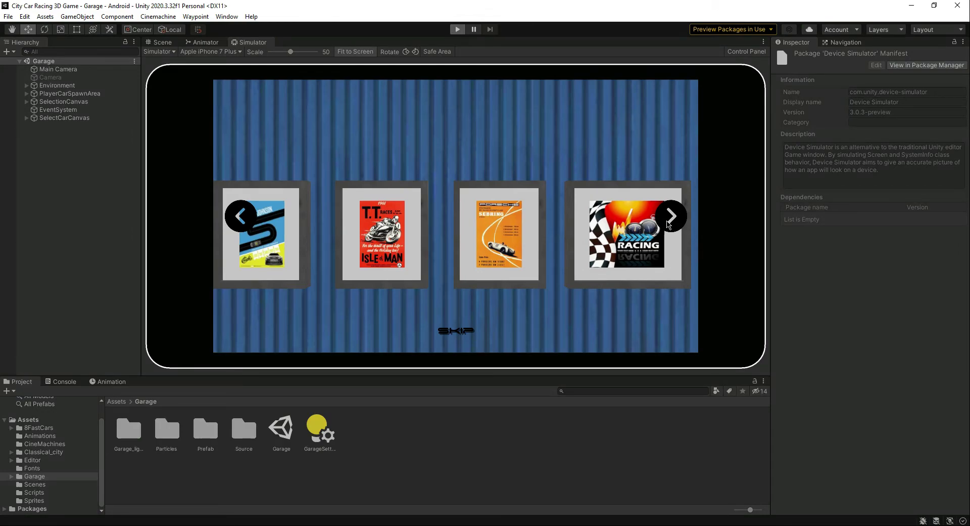
{"action": "left_click", "coordinate": [457, 29]}
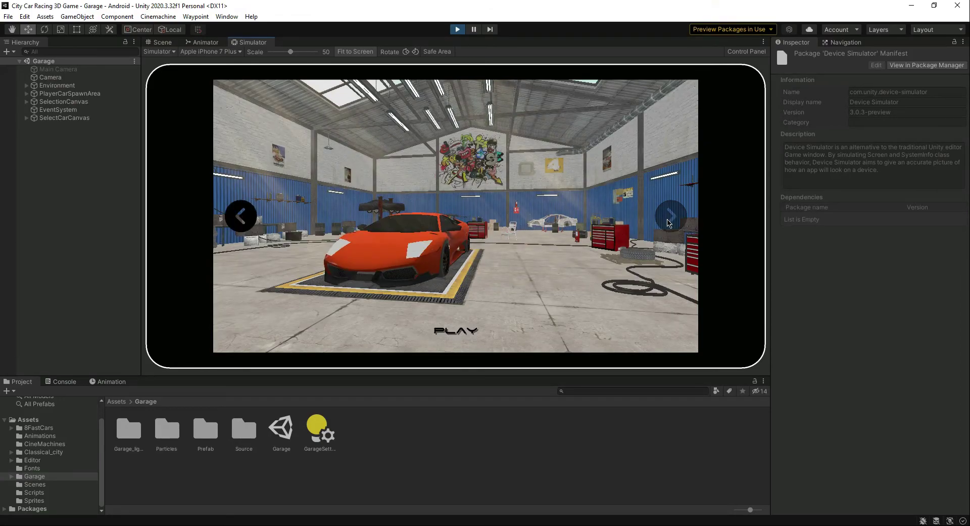
{"action": "left_click", "coordinate": [670, 217]}
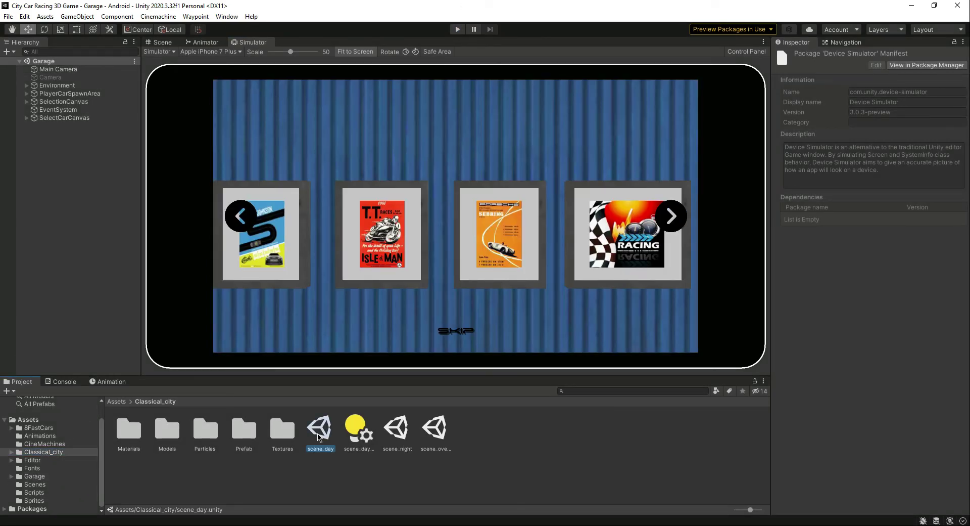
Step: Load the Classical_city scene_day level so its street fills the simulated iPhone
{"action": "double_click", "coordinate": [320, 429]}
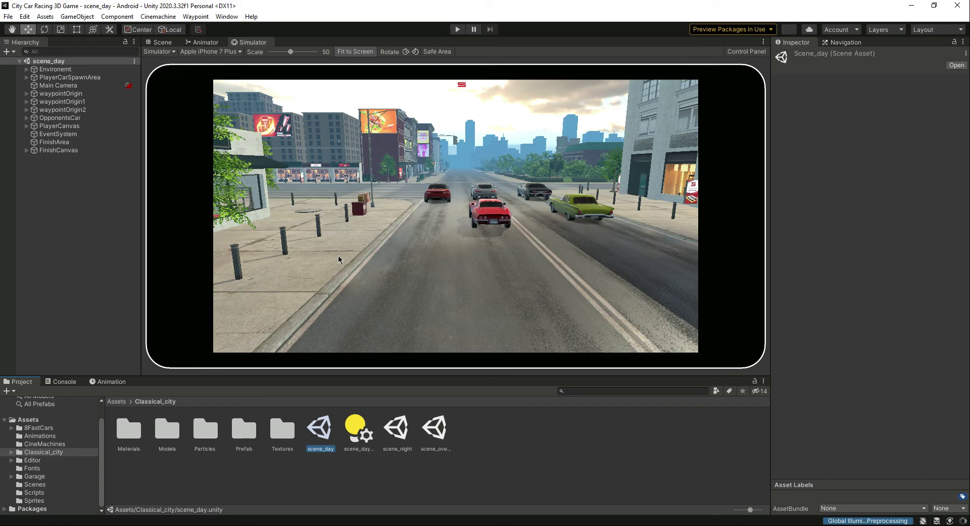
{"action": "mouse_move", "coordinate": [152, 111]}
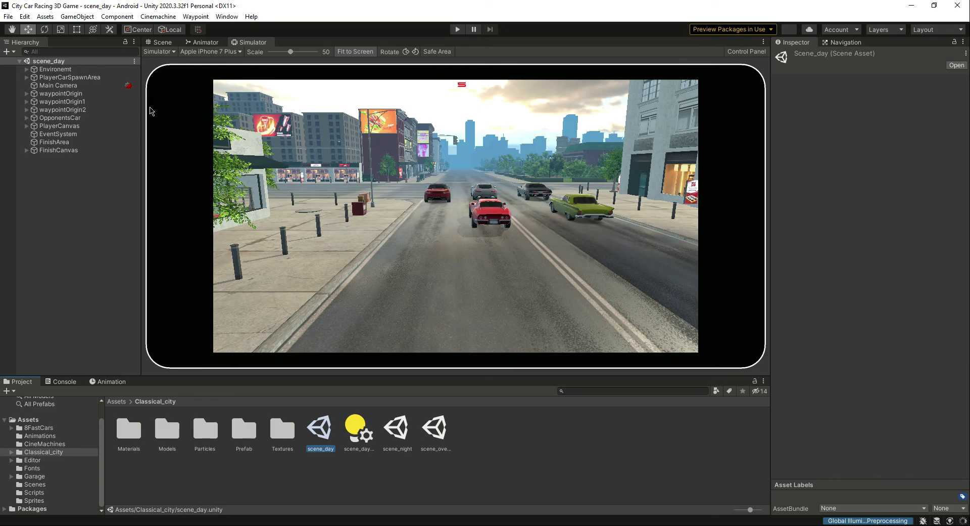